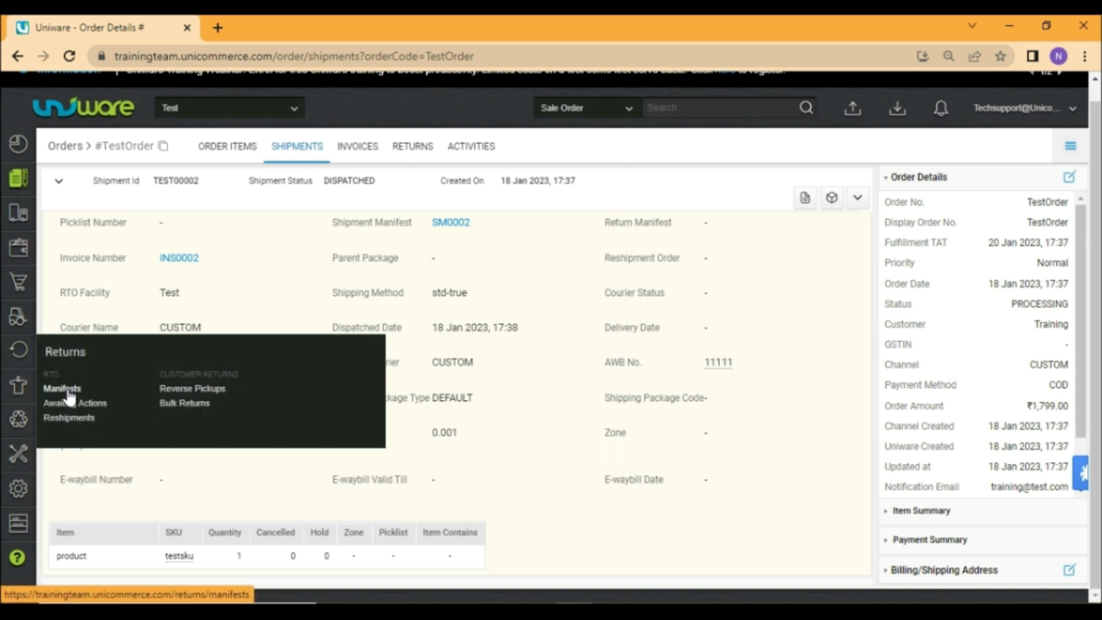
Step: Go to the Return Manifests list from the Returns menu
left_click(62, 388)
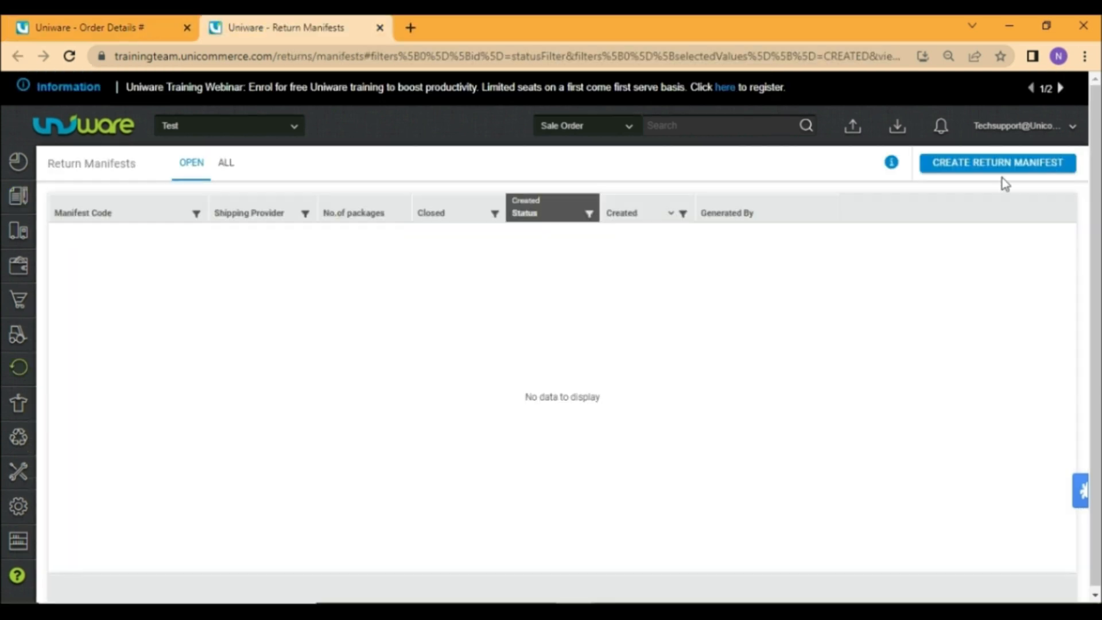
Step: Create a new return manifest choosing CUSTOM as the shipping provider
left_click(997, 162)
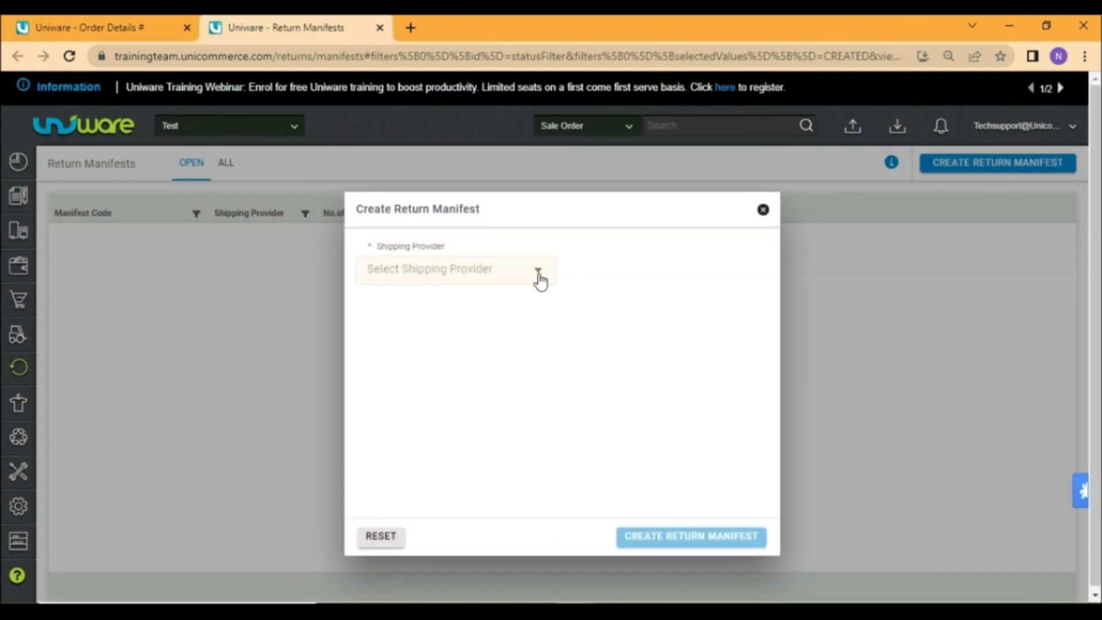
left_click(456, 268)
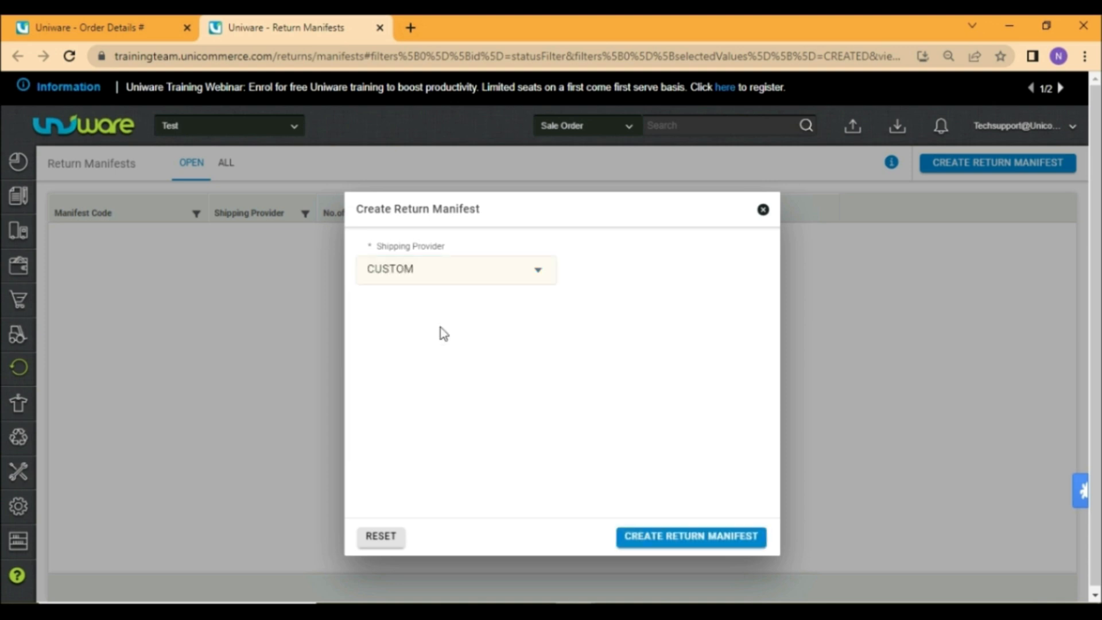
left_click(689, 536)
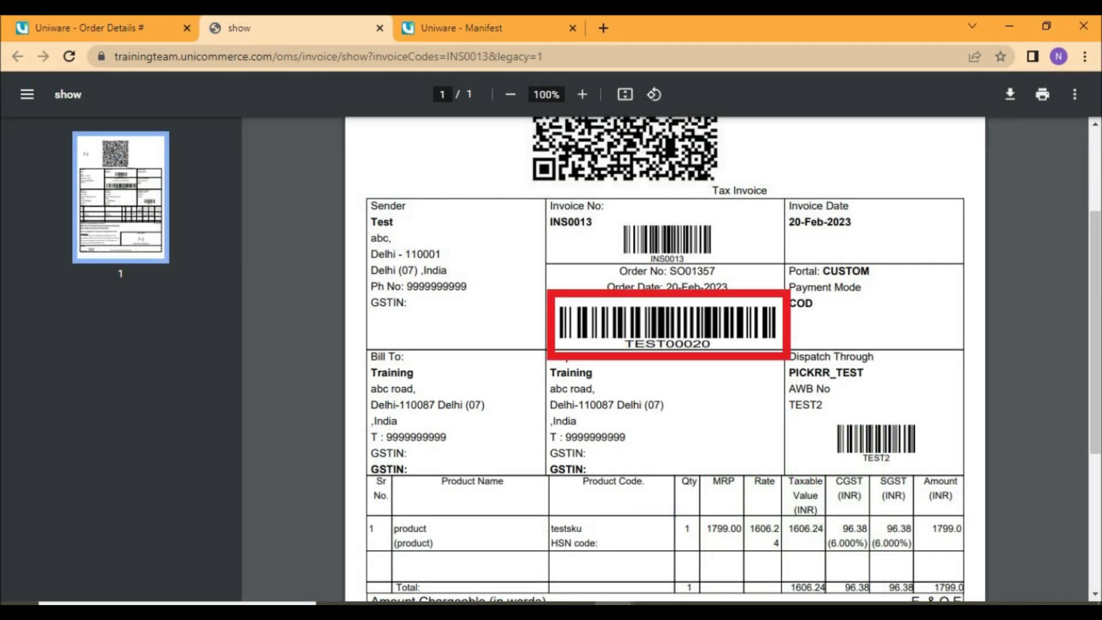
Step: Switch to the invoice PDF to locate the shipment code barcode
left_click(464, 27)
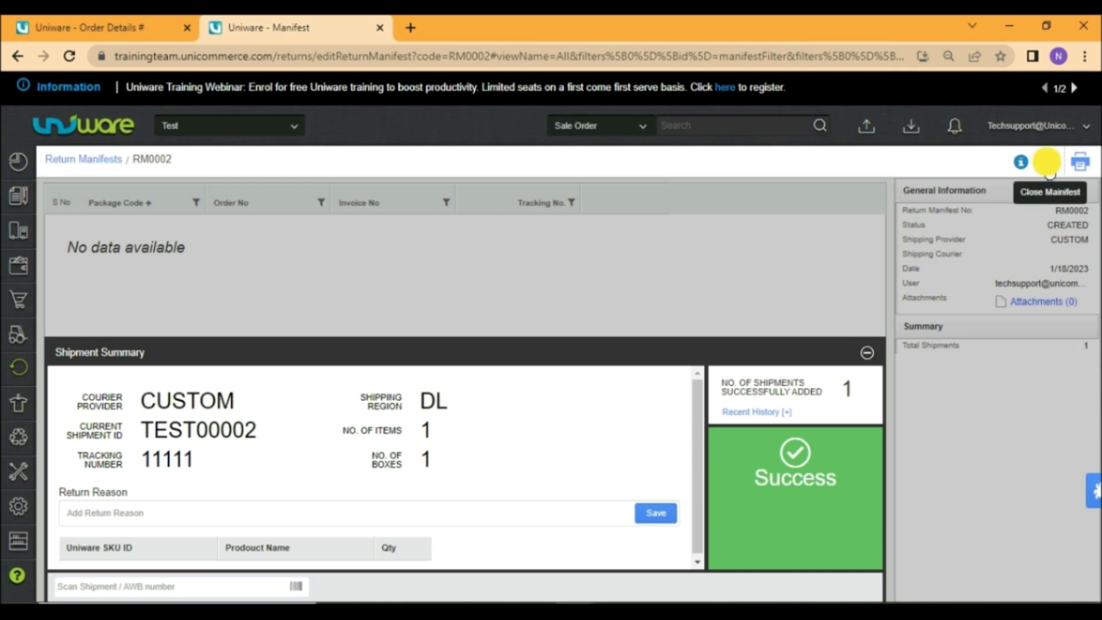
Step: Close return manifest RM0002 and confirm with Ok
left_click(1046, 161)
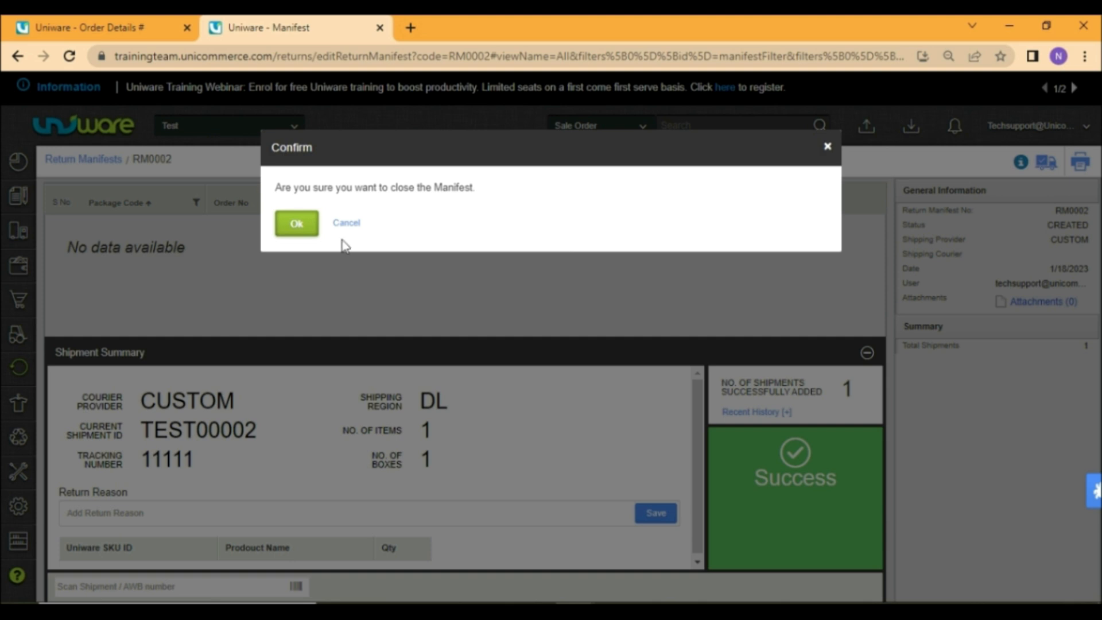
left_click(296, 222)
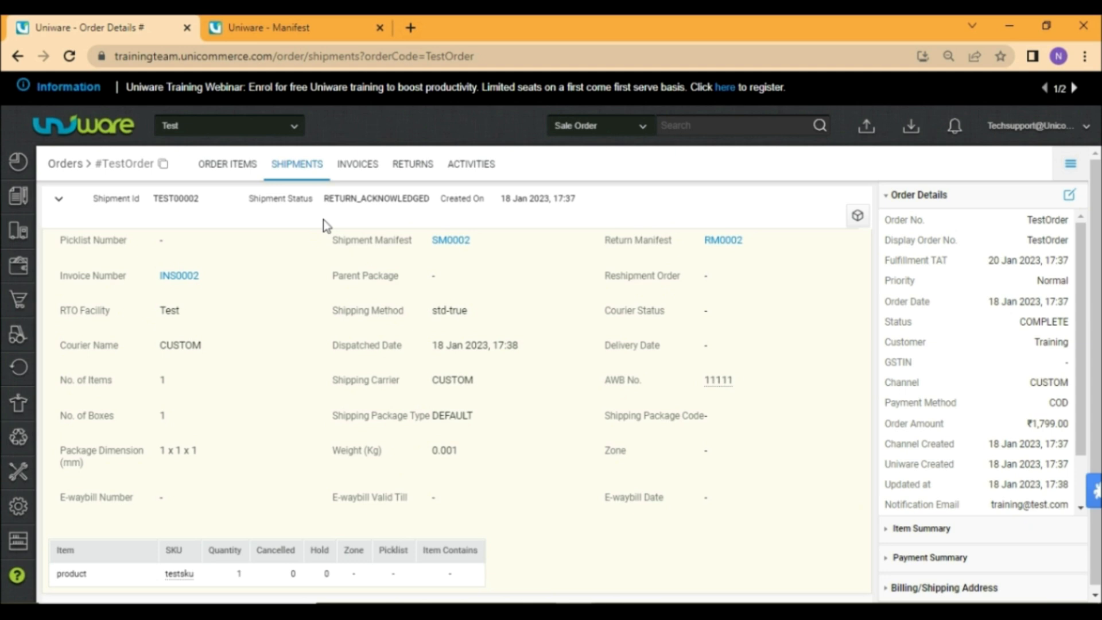
mouse_move(334, 227)
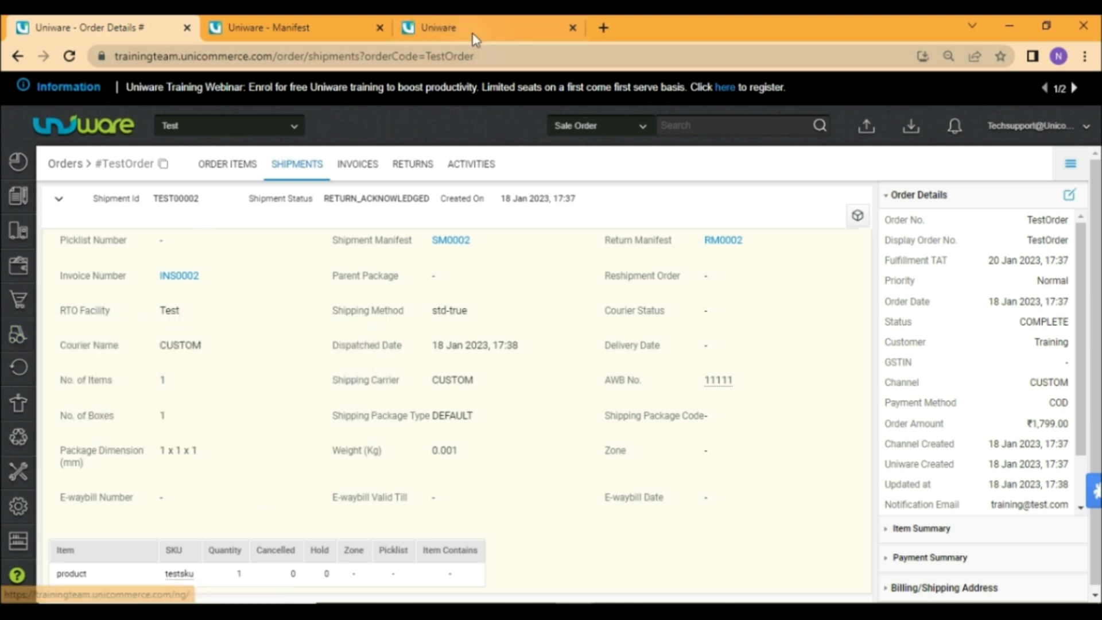
Step: Switch to the Putaway page listing pending putaways
left_click(464, 27)
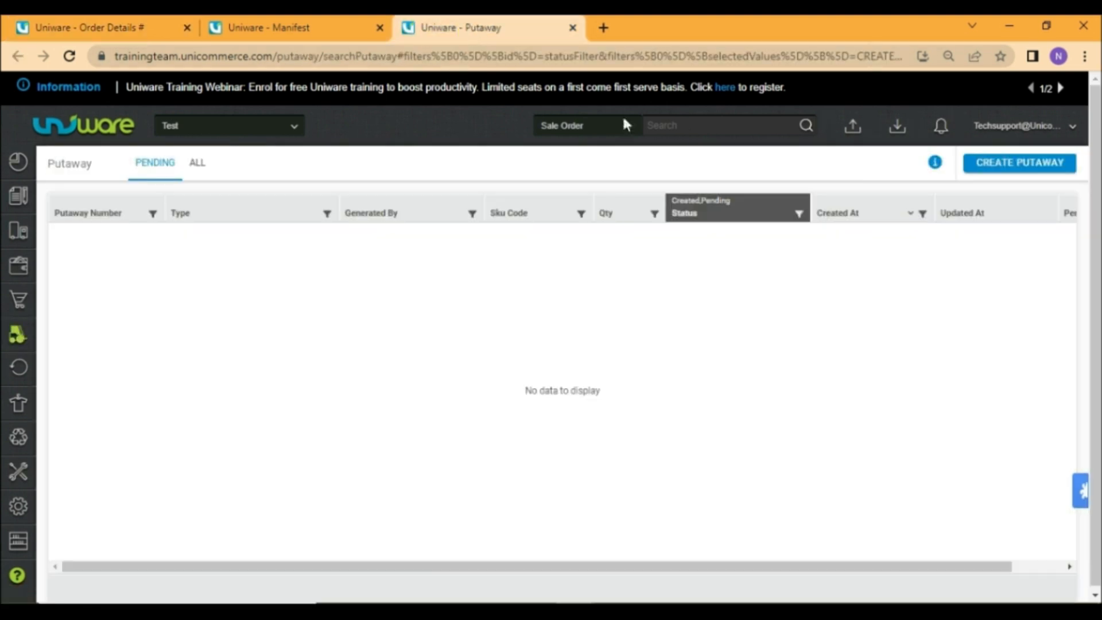
Step: Create putaway PT0001 of type PUTAWAY_COURIER_RETURNED_ITEMS
left_click(1019, 162)
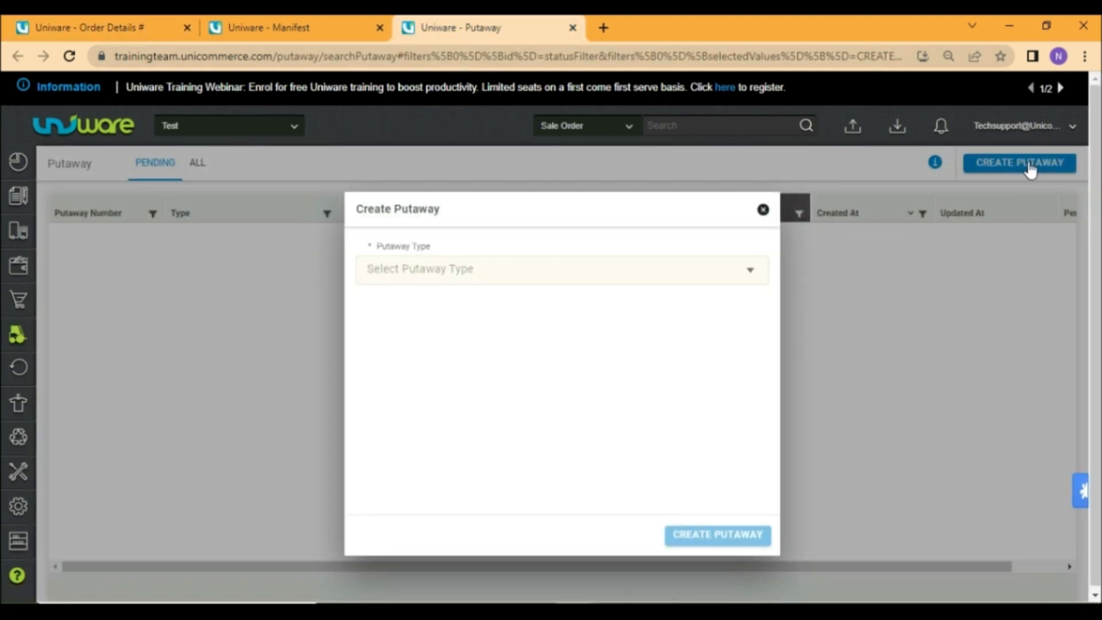
left_click(559, 269)
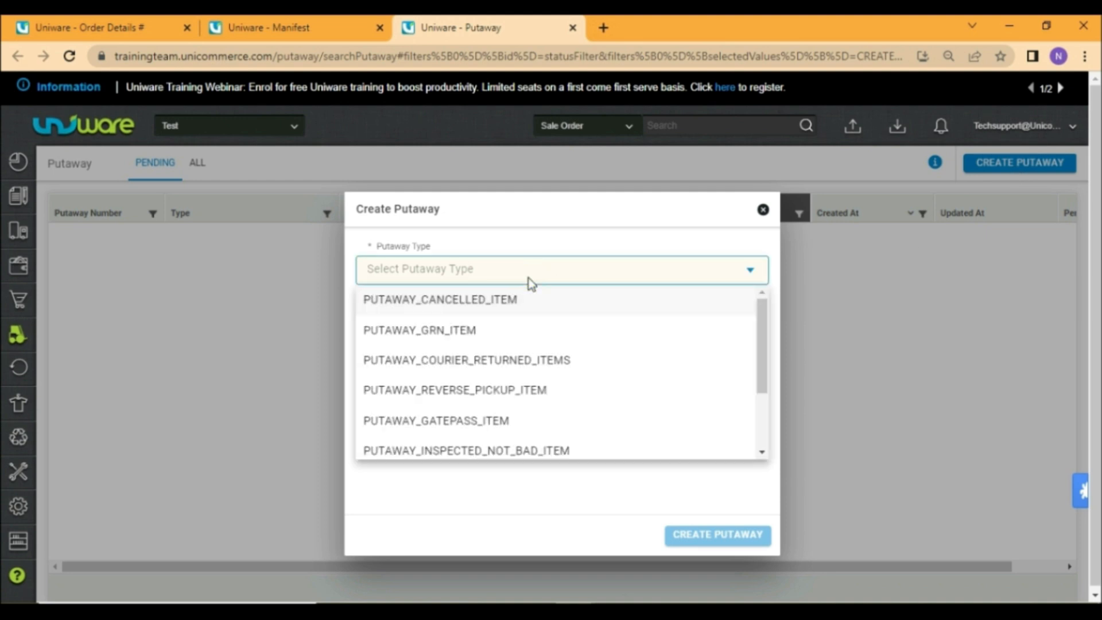
left_click(466, 359)
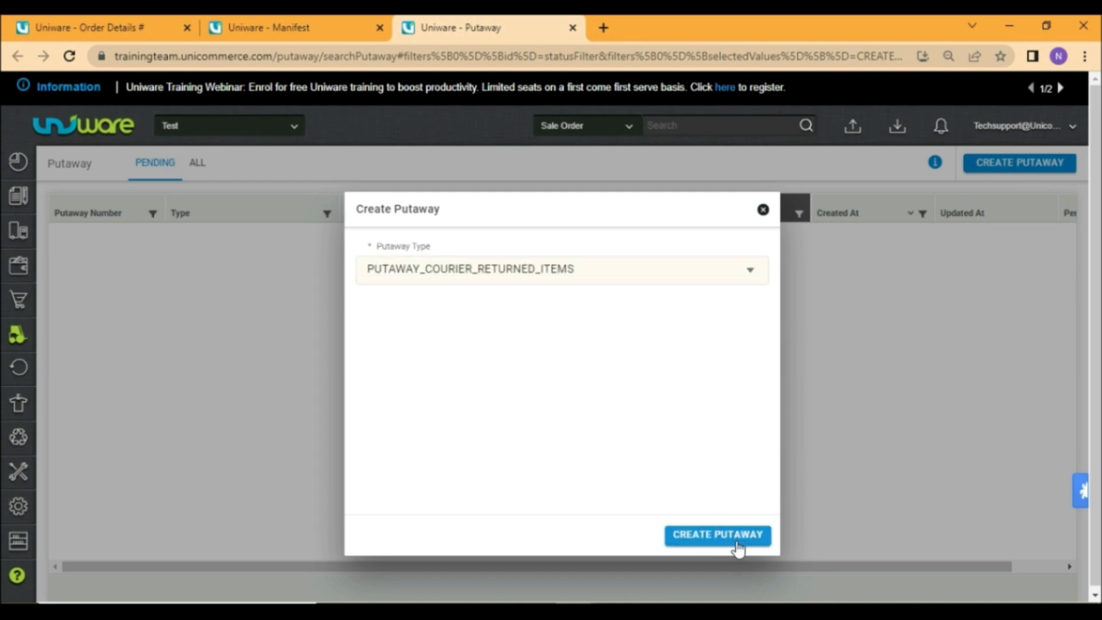
left_click(716, 535)
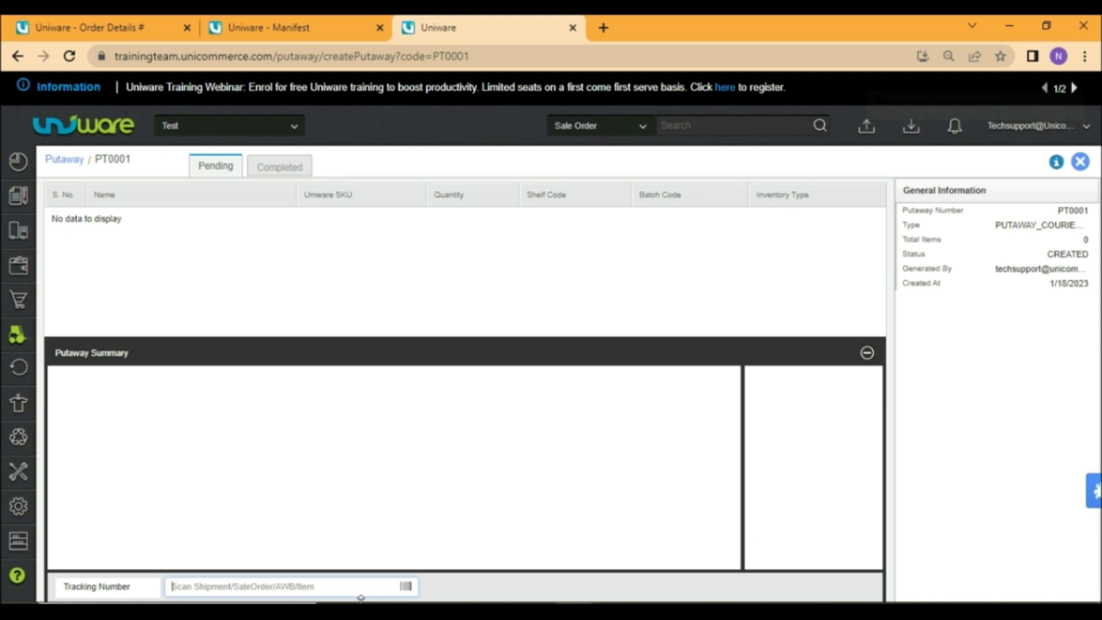
Step: Add product testsku from shipment TEST00002 to PT0001 as GOOD_INVENTORY
left_click(108, 587)
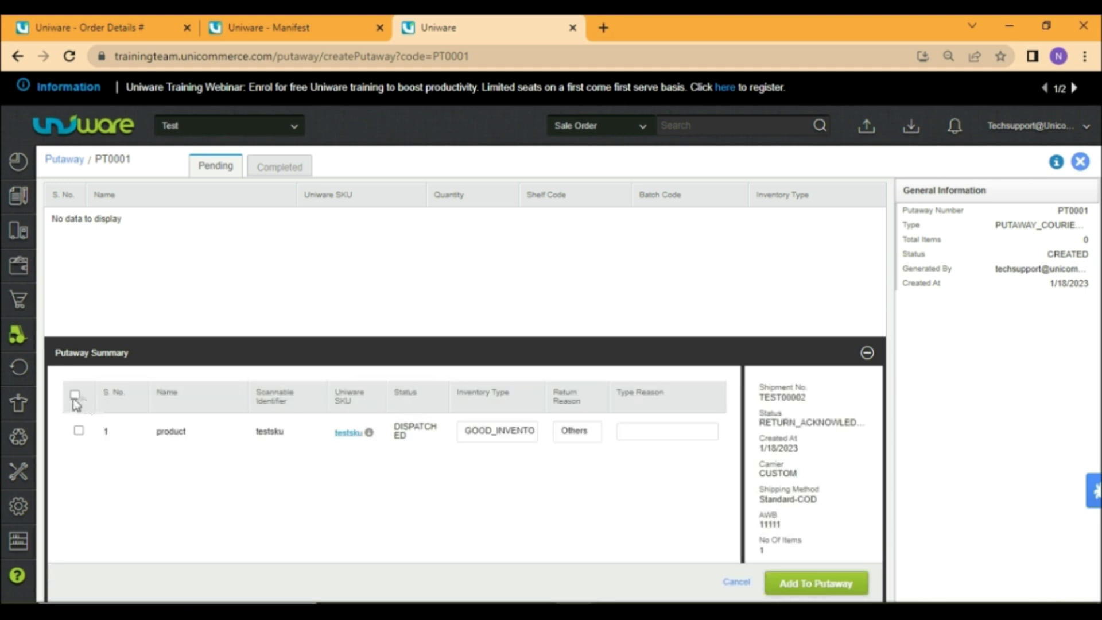
left_click(75, 394)
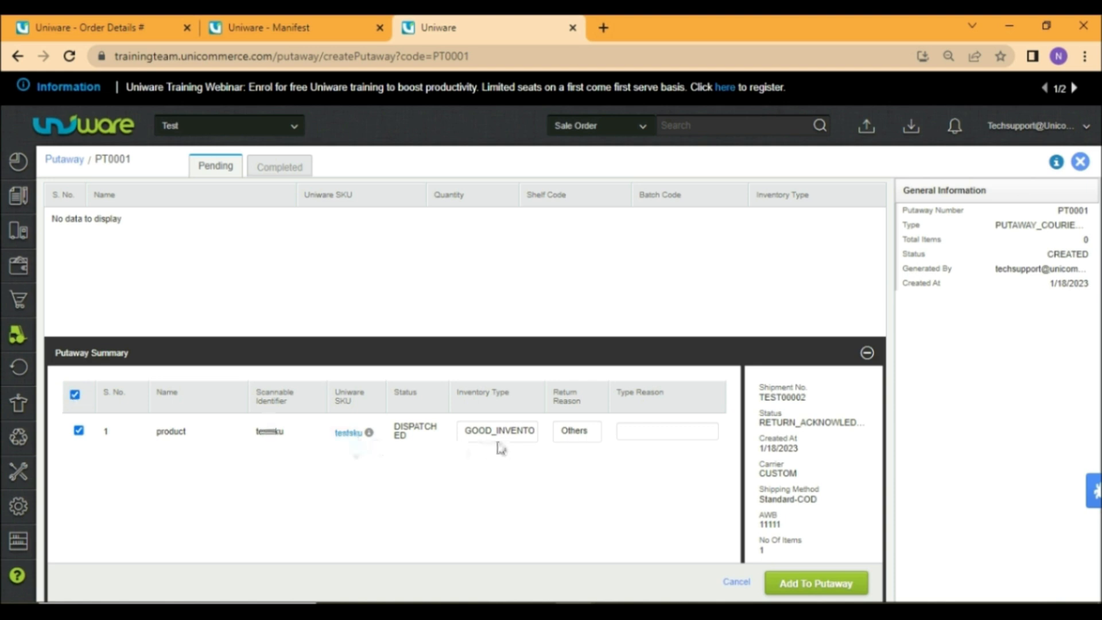
left_click(497, 430)
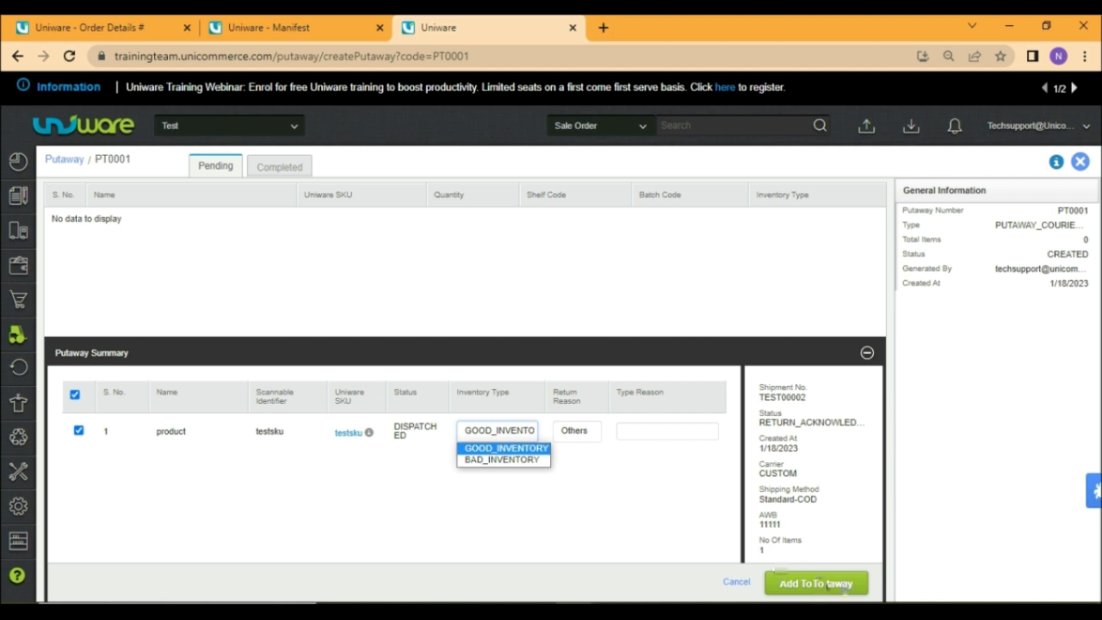
left_click(815, 583)
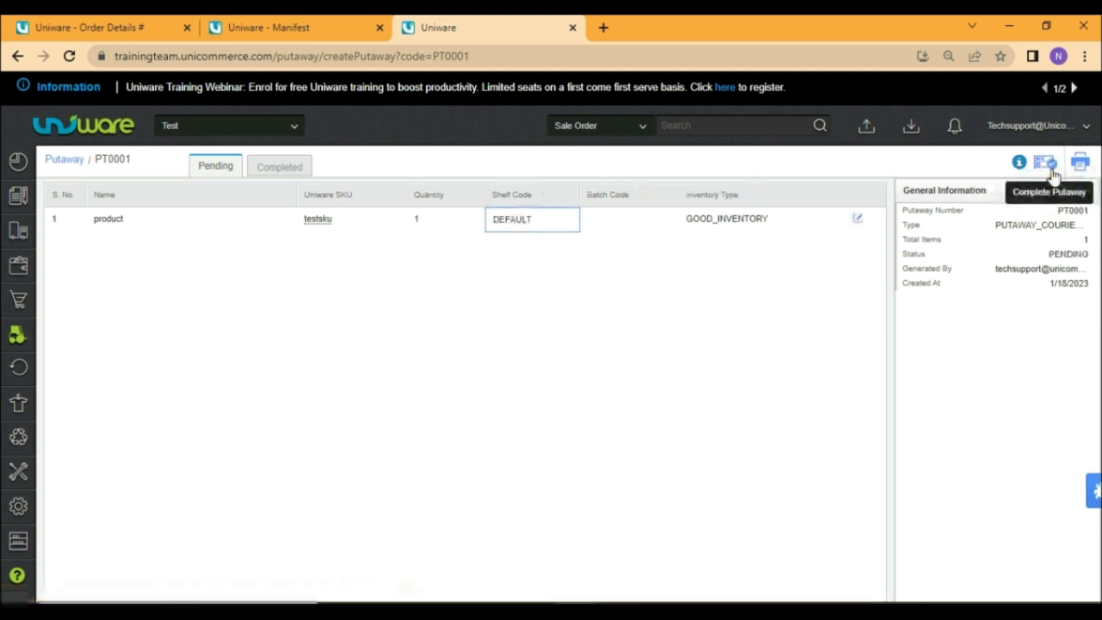
Step: Complete putaway PT0001 and return to the Order Details tab
left_click(1044, 162)
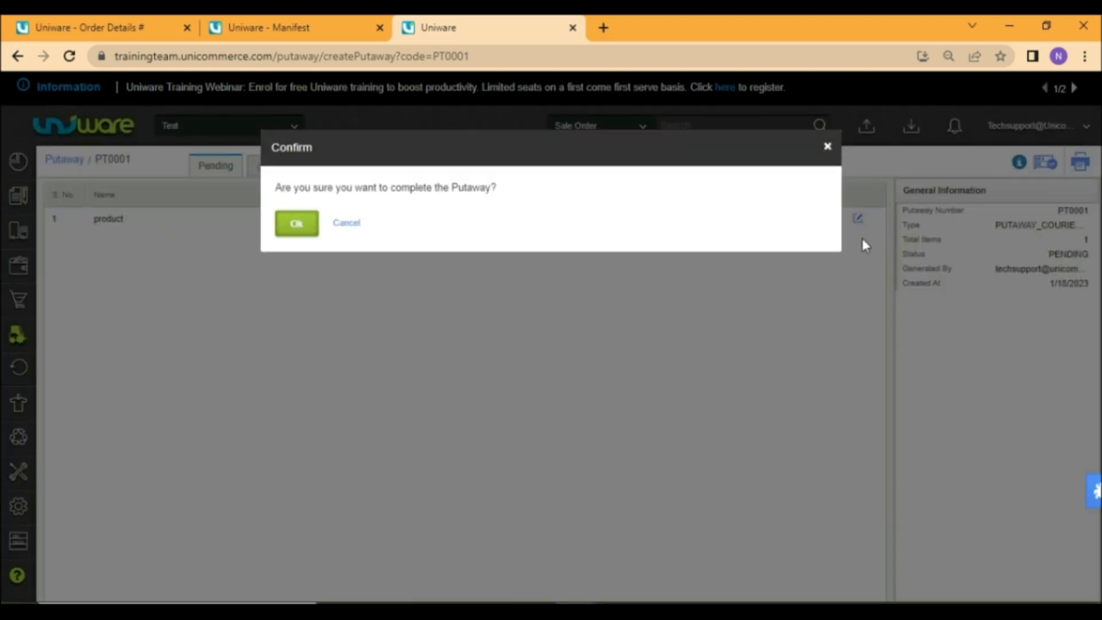
left_click(295, 222)
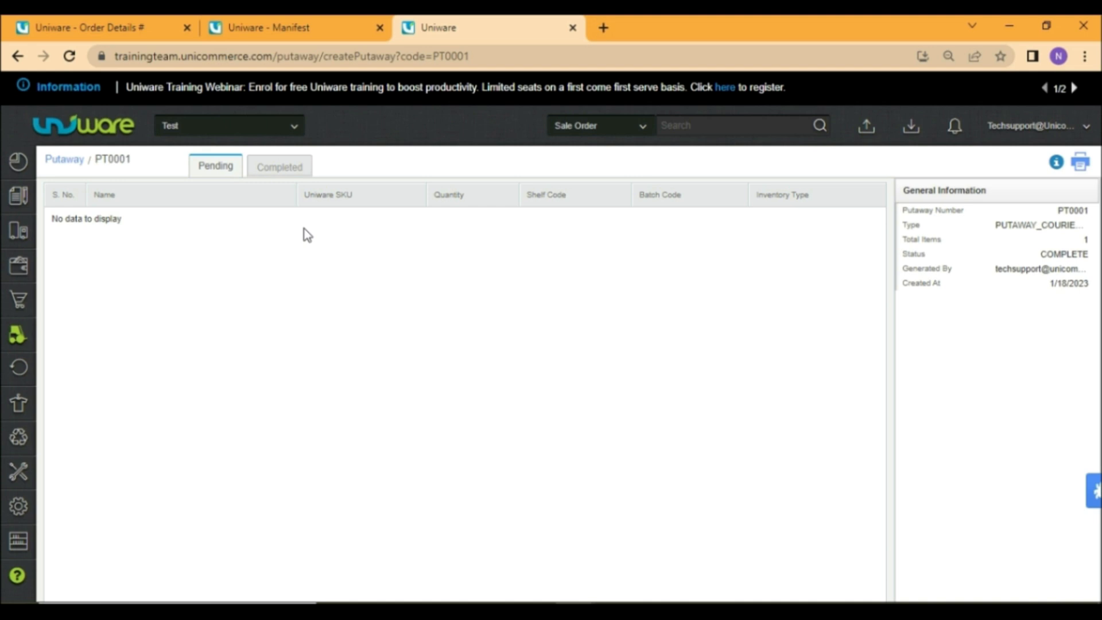
left_click(92, 27)
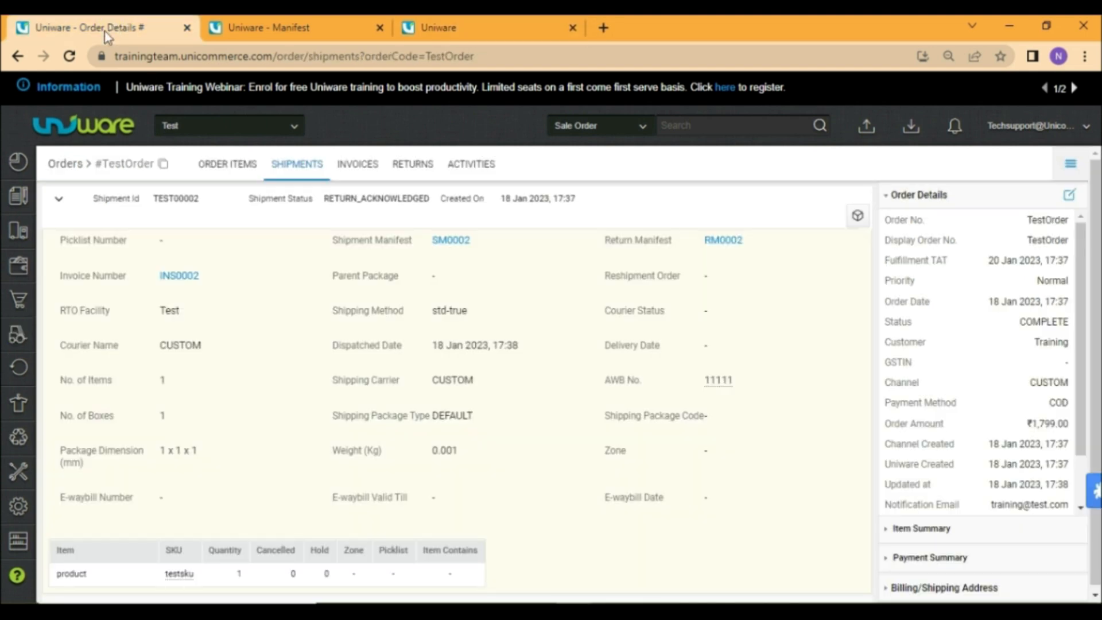